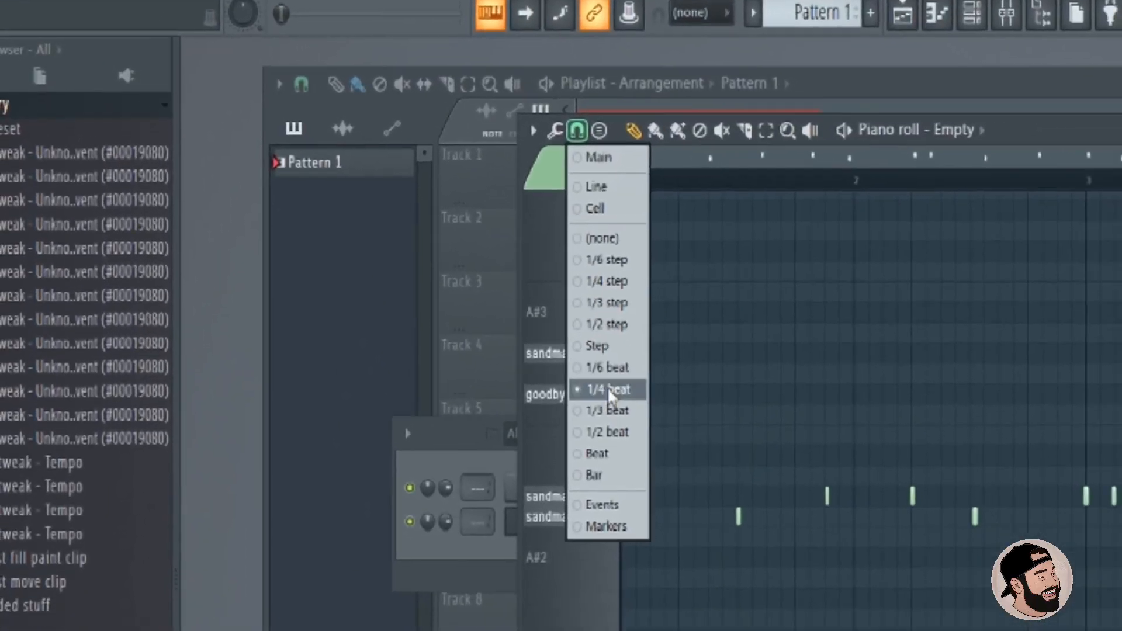
Quantize the recorded kick and snare notes to the 1/4-beat grid with Ctrl+Q
key(ctrl+q)
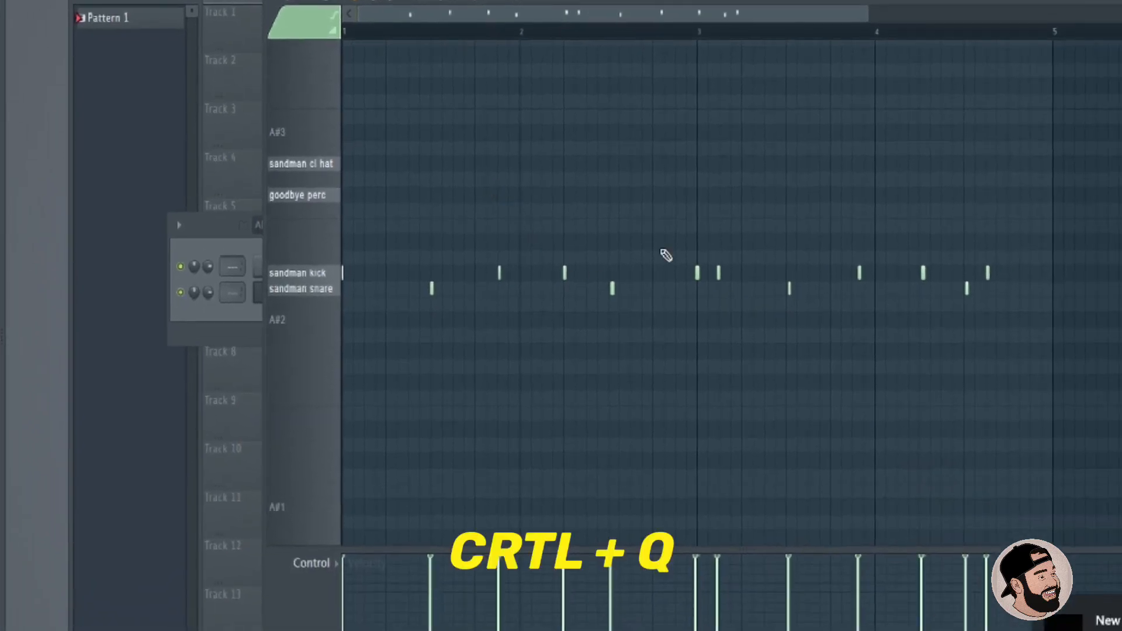
key(ctrl+q)
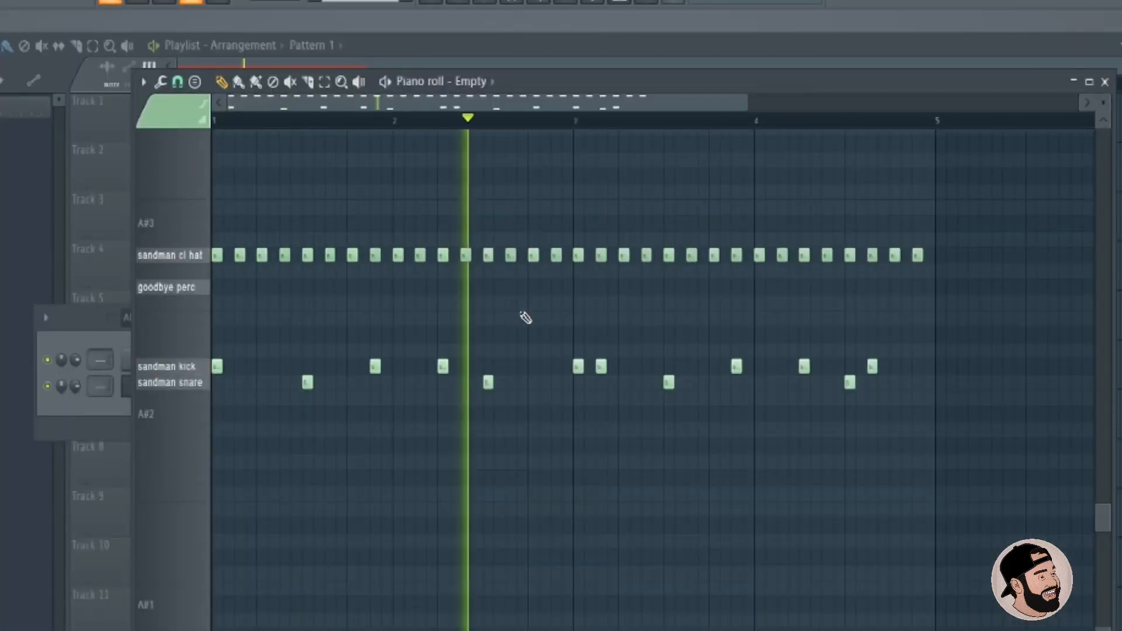
Select the closed hi-hat row notes and the snare row notes in the piano roll
click(171, 256)
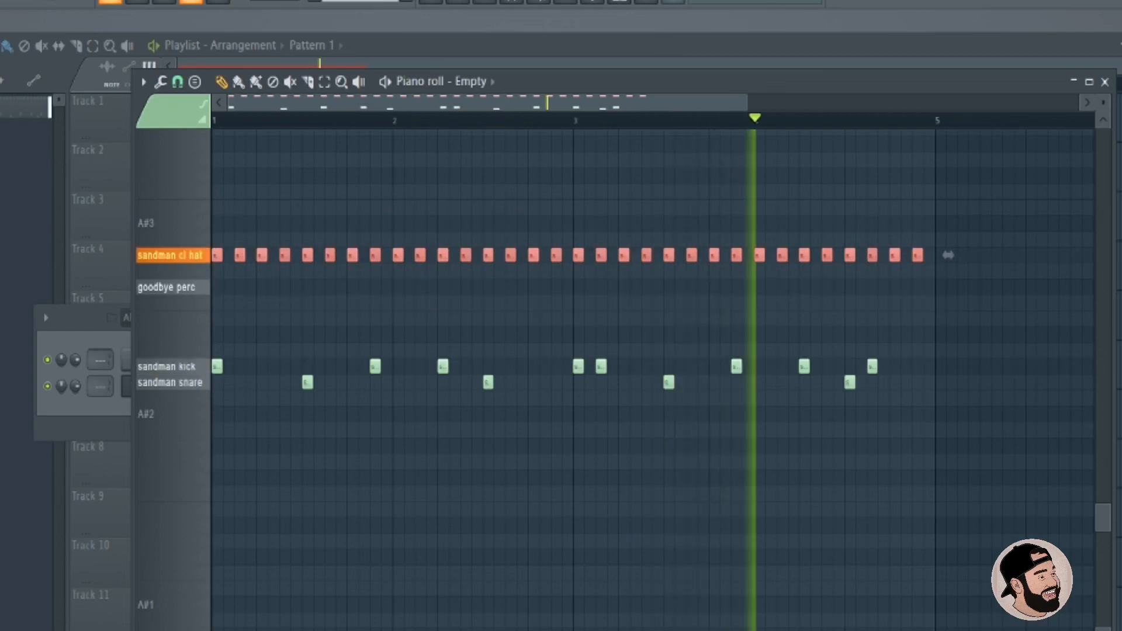
click(171, 381)
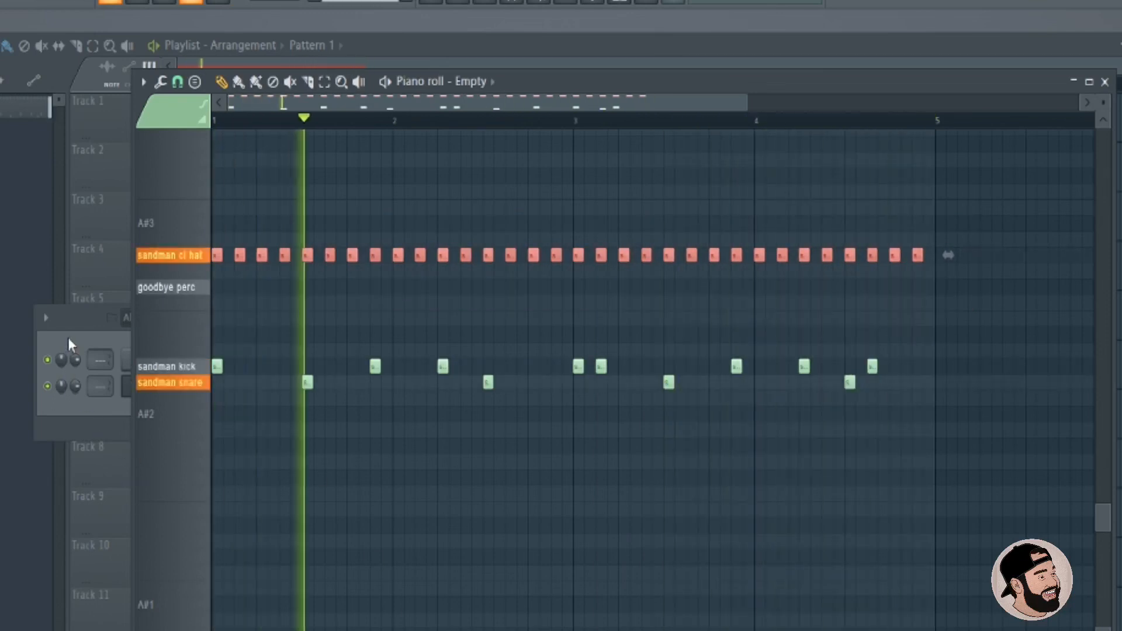